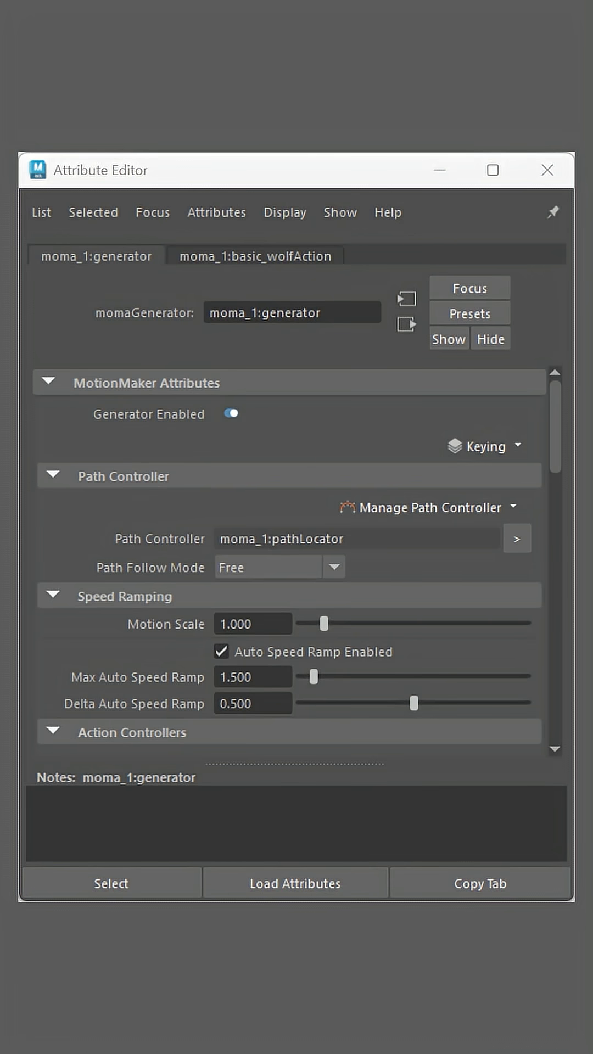
# Step: Keep Auto Speed Ramp enabled at max 1.5 and delta 0.5, then play the wolf toward its path target
pyautogui.click(251, 677)
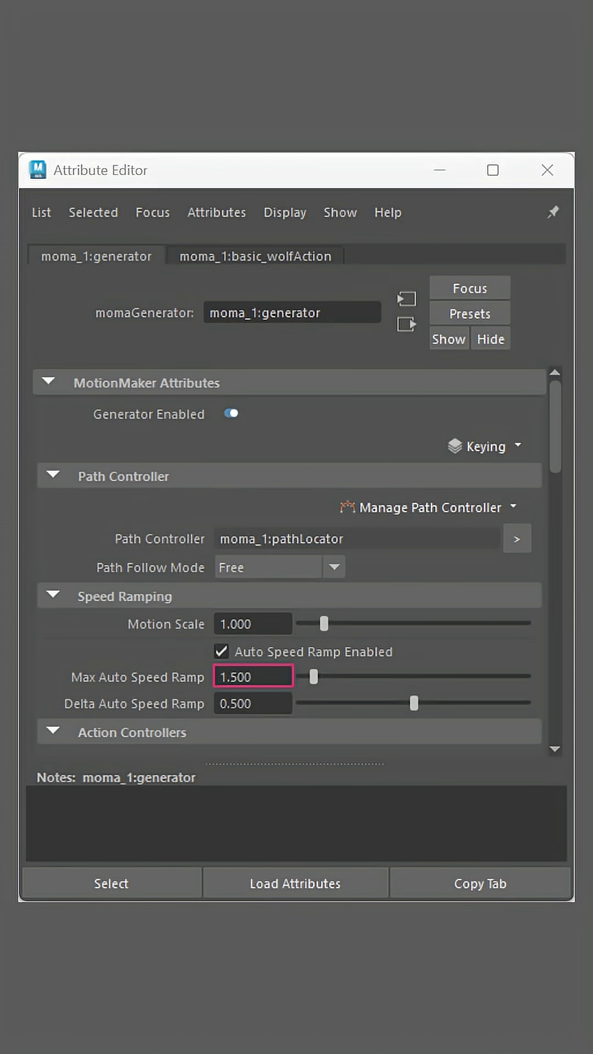
pyautogui.click(222, 652)
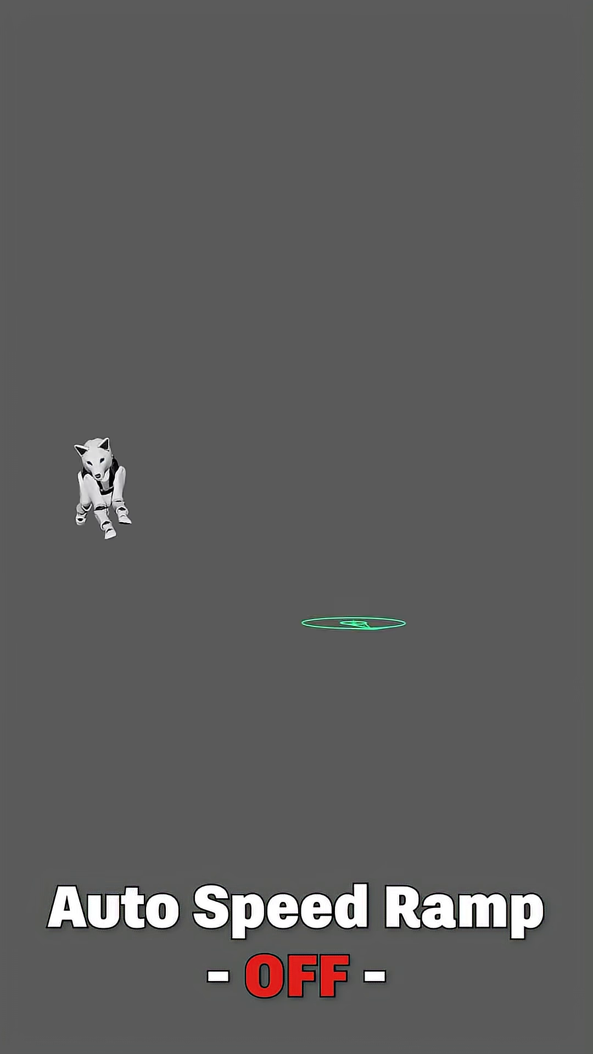